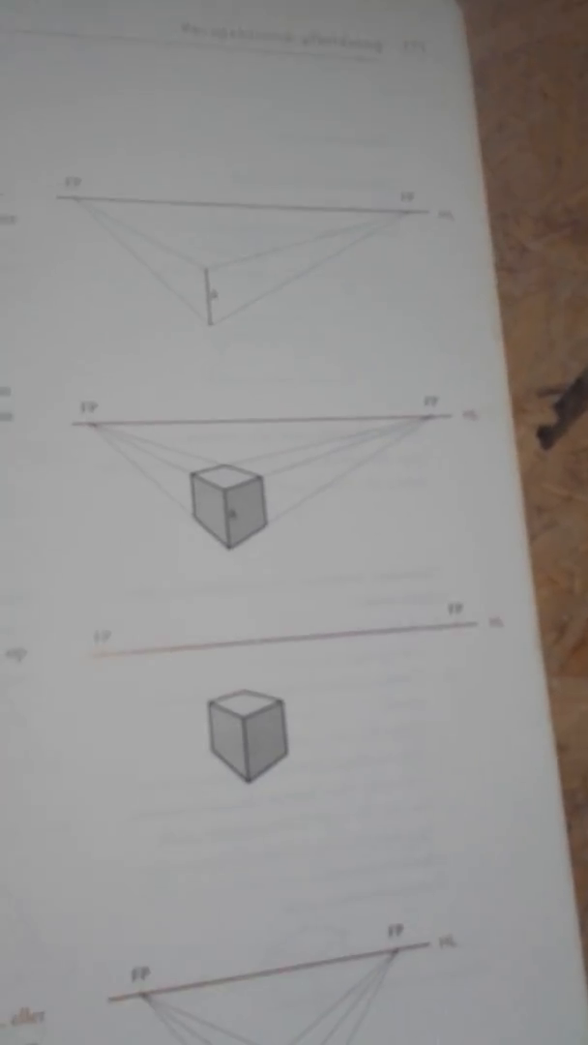
scroll("down", 3)
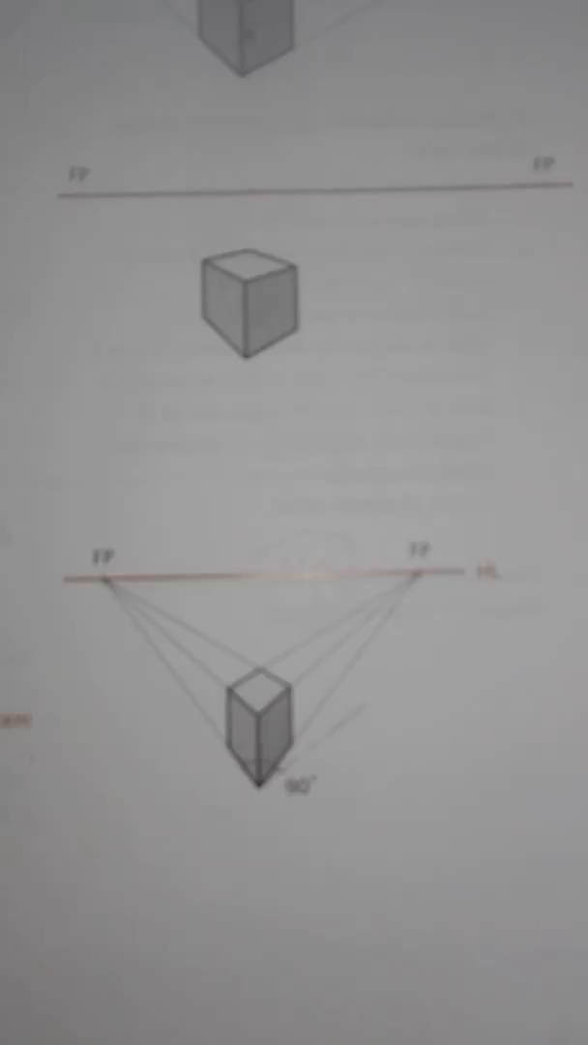
scroll("down", 3)
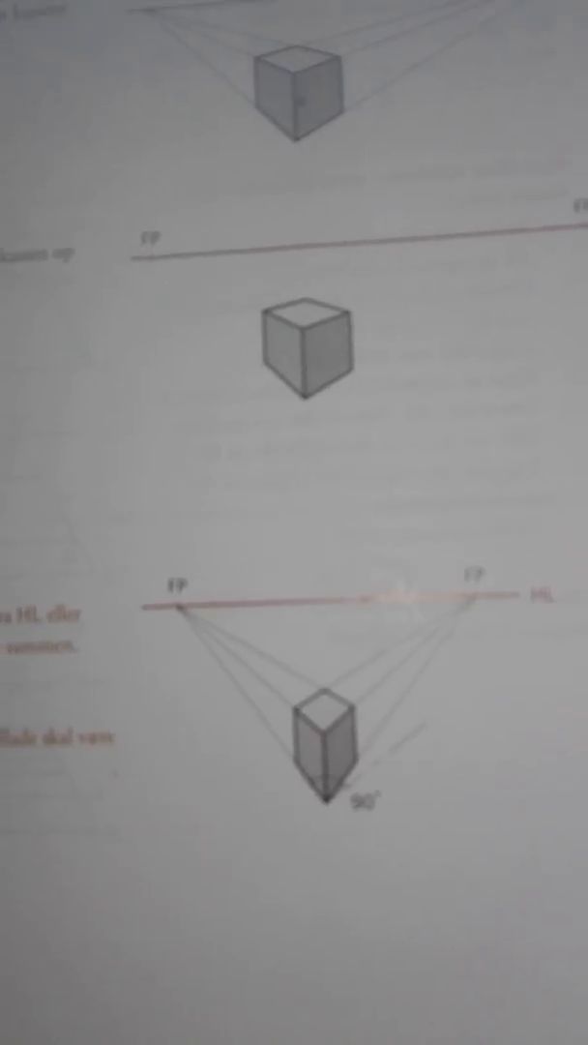